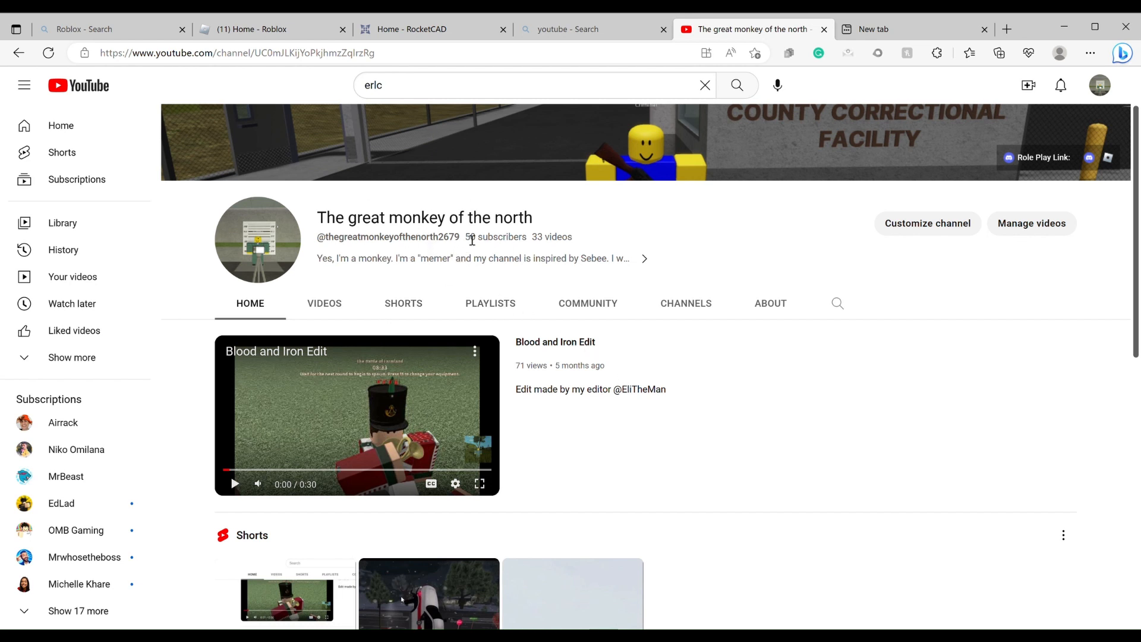
Highlight the '50 subscribers' count and scroll down to the Personal Friends section with EliTheMan and Baseball_edits.
double_click(470, 236)
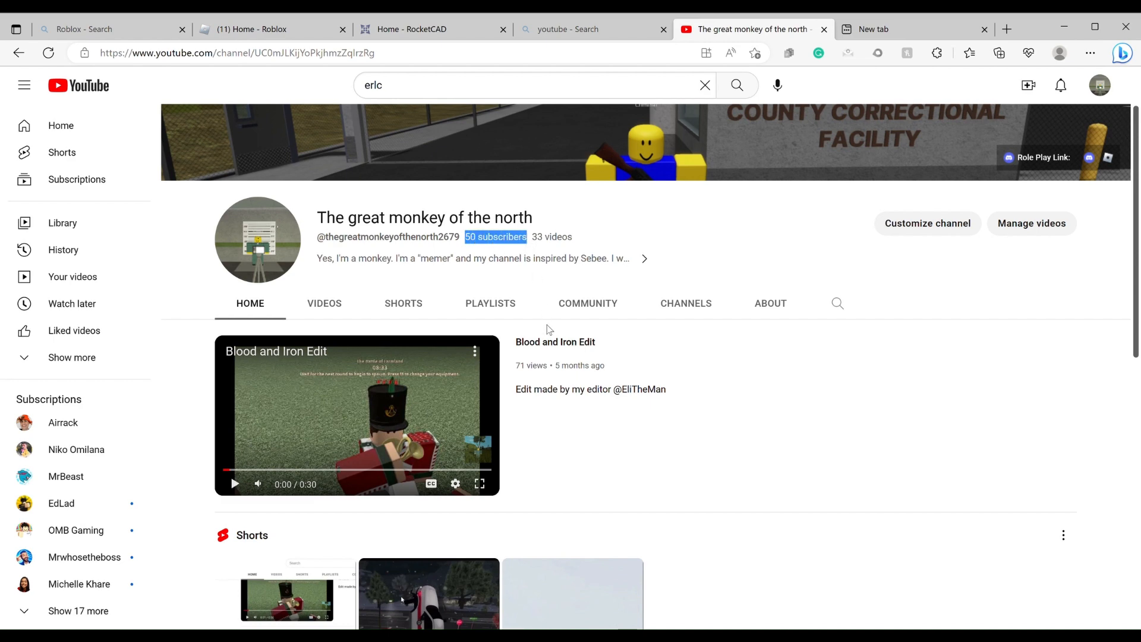
scroll("down", 3)
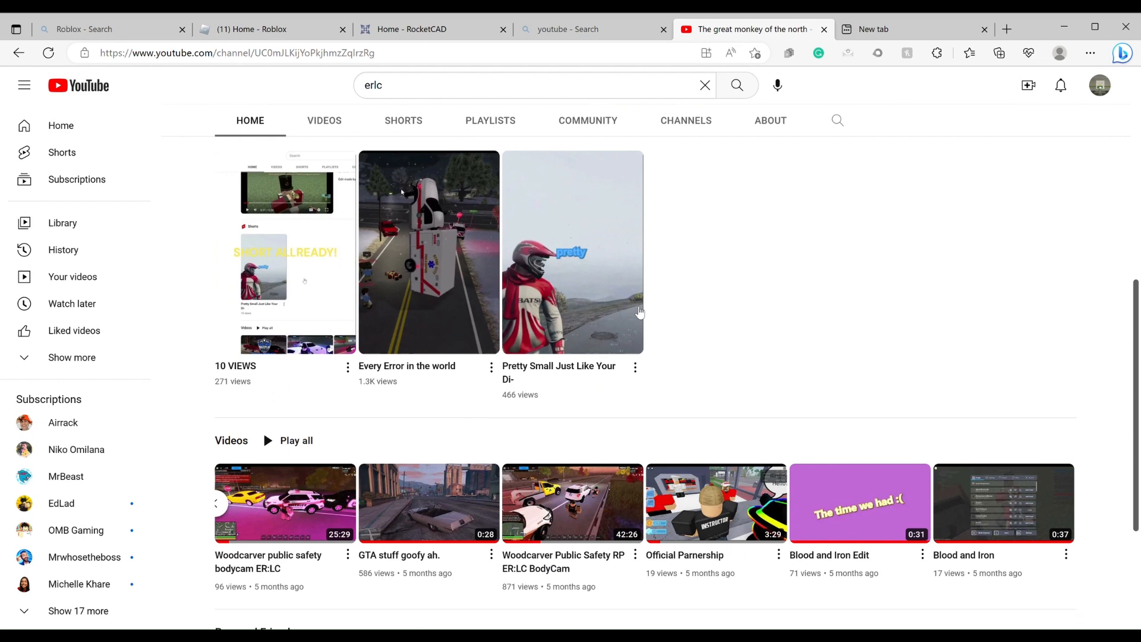
scroll("down", 3)
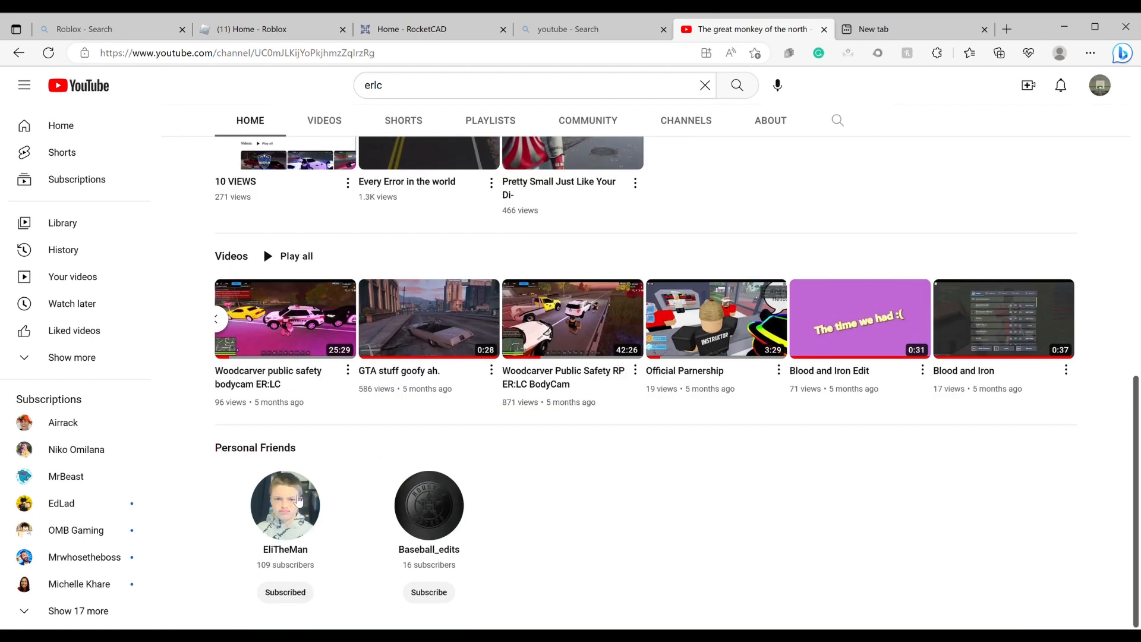
left_click(284, 505)
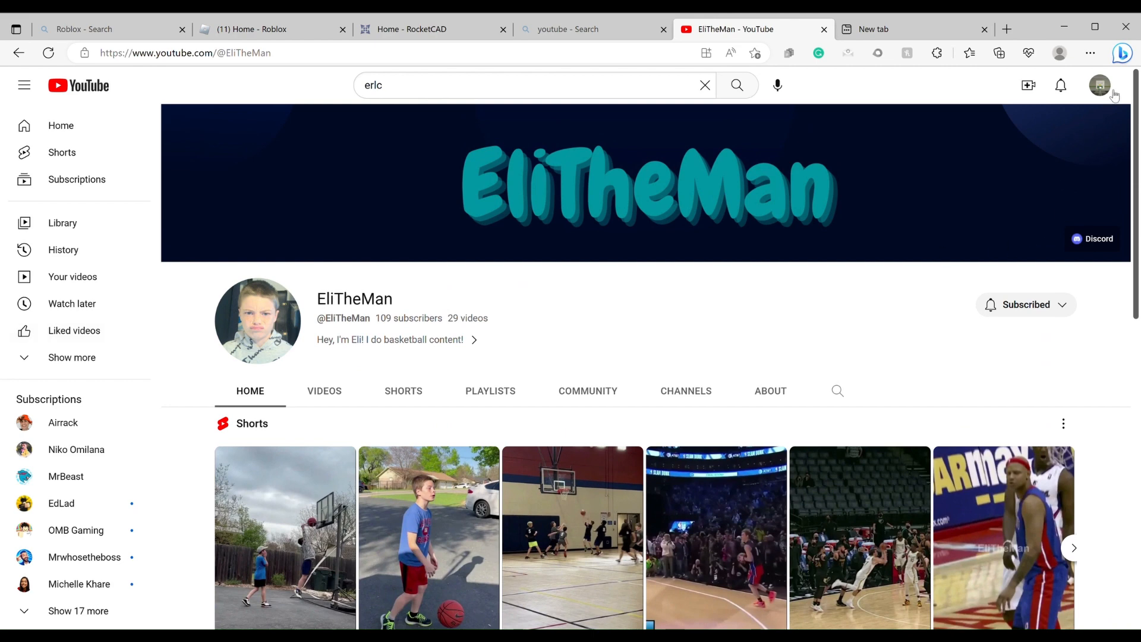
left_click(1099, 85)
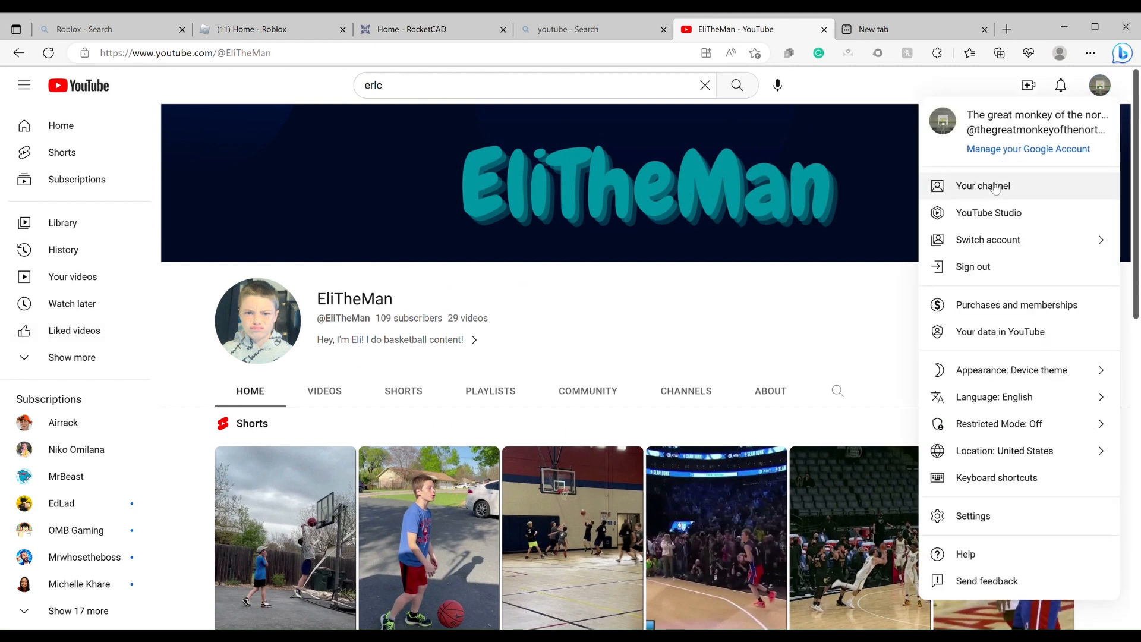
left_click(983, 185)
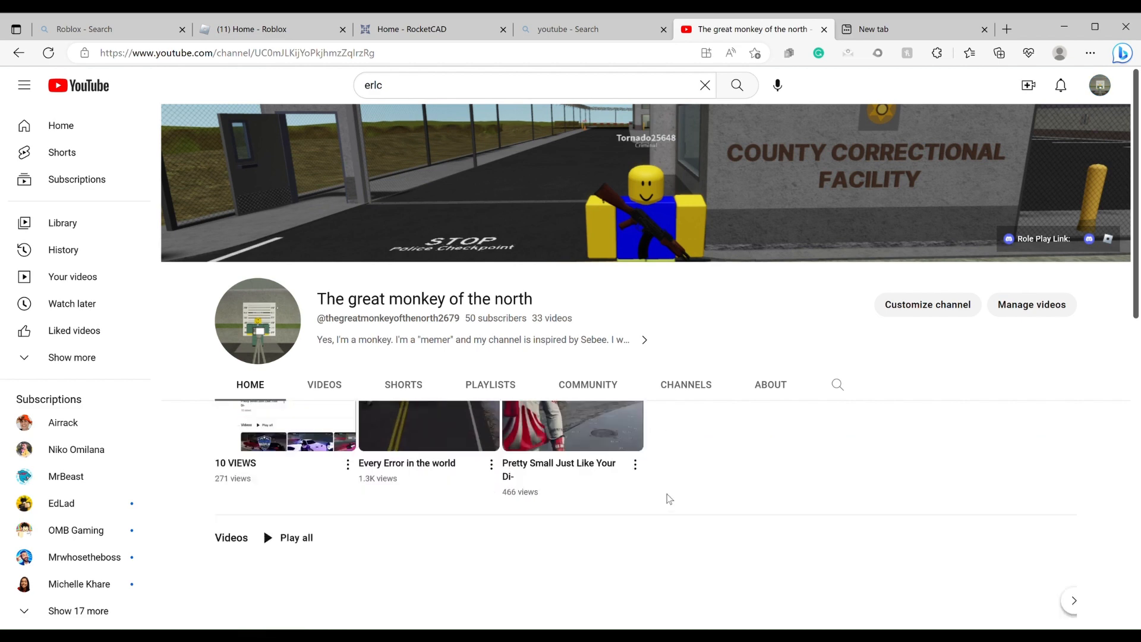
Scroll through the channel Home tab past the Shorts and Videos shelves to the friends section.
scroll("down", 3)
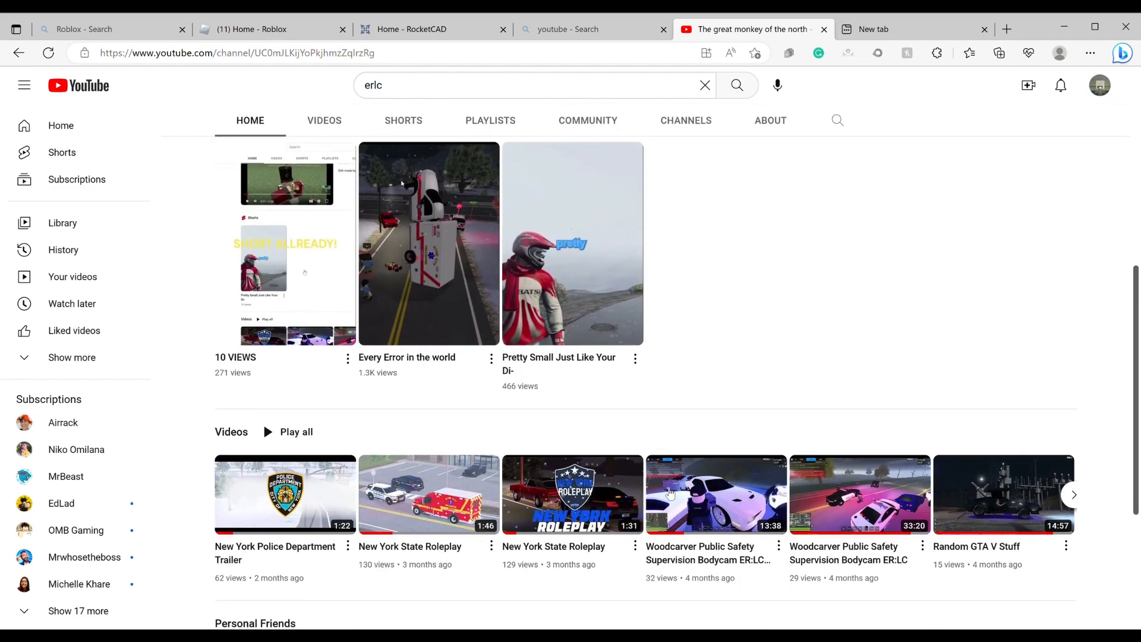
scroll("down", 3)
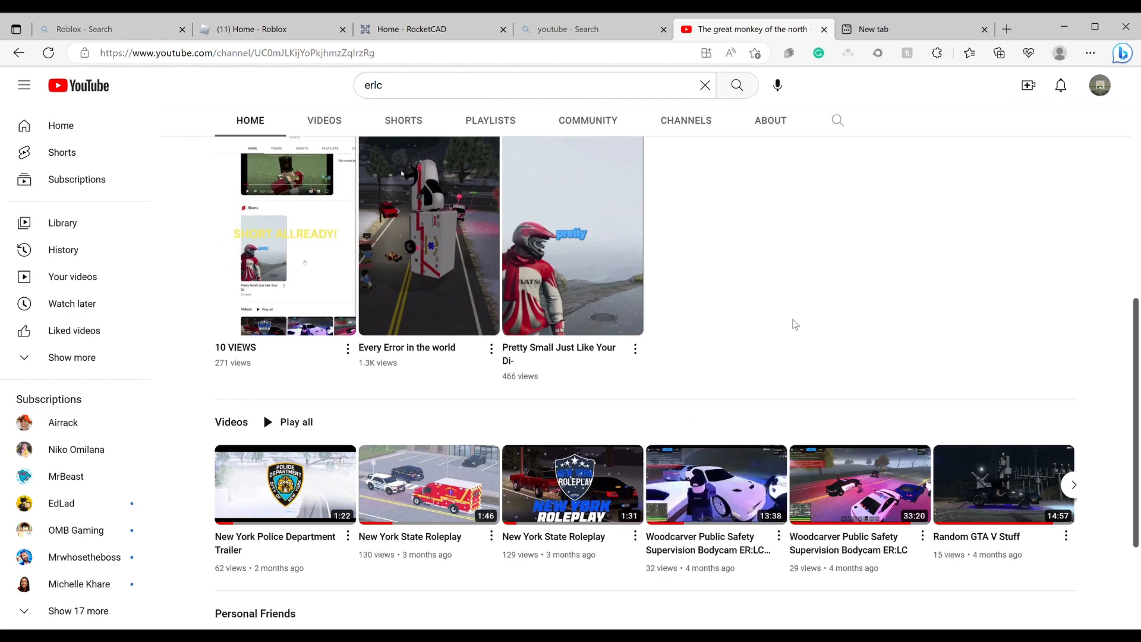
mouse_move(762, 382)
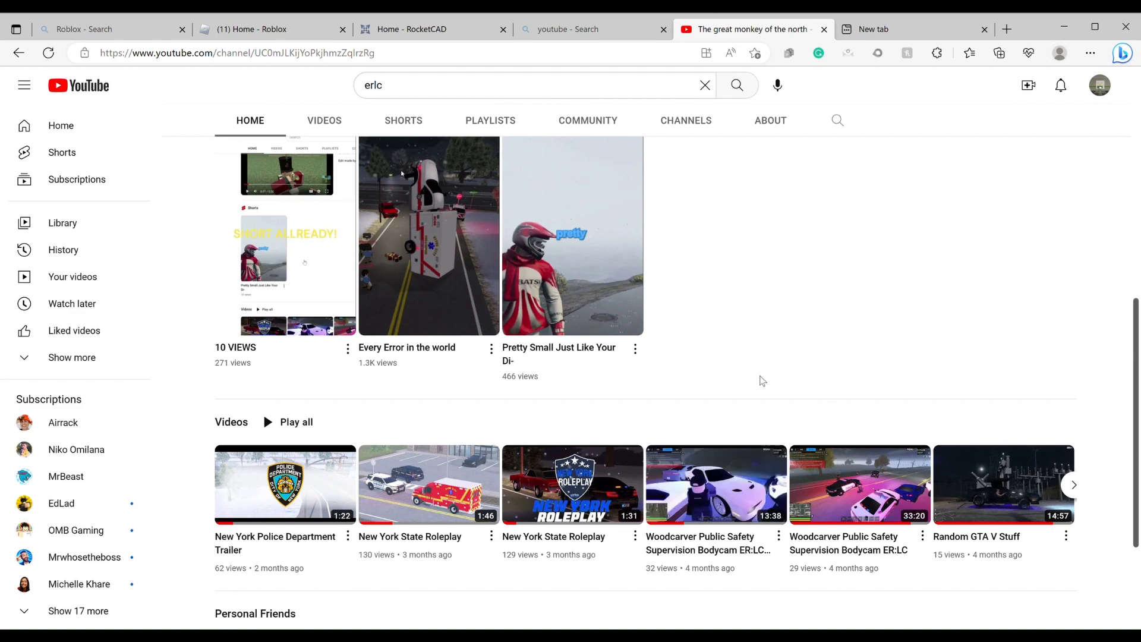
scroll("down", 3)
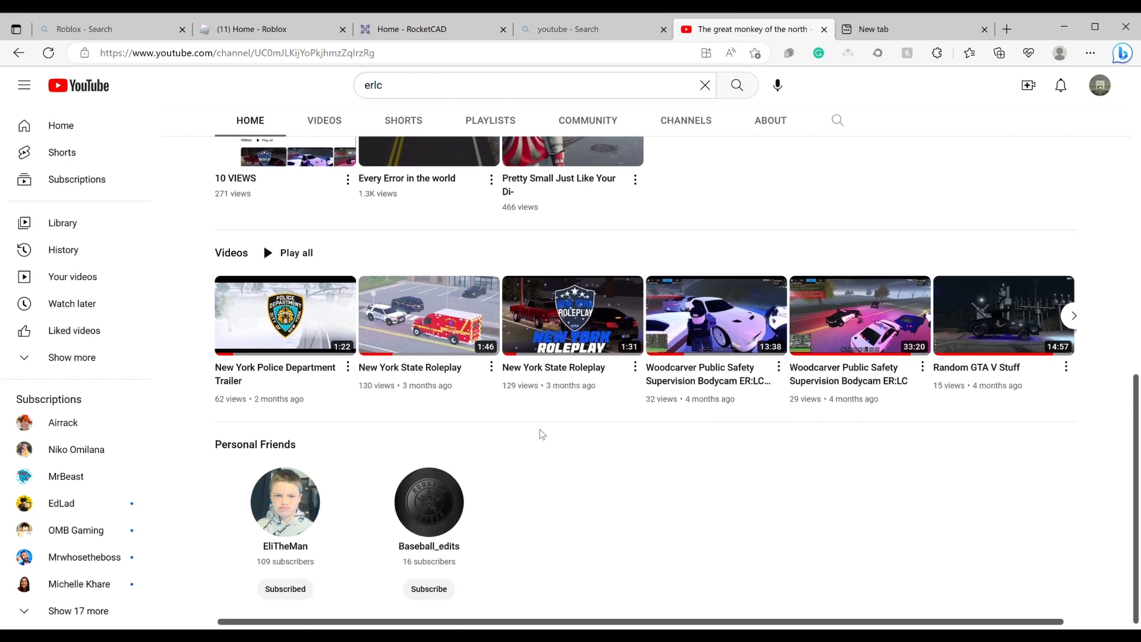
scroll("down", 3)
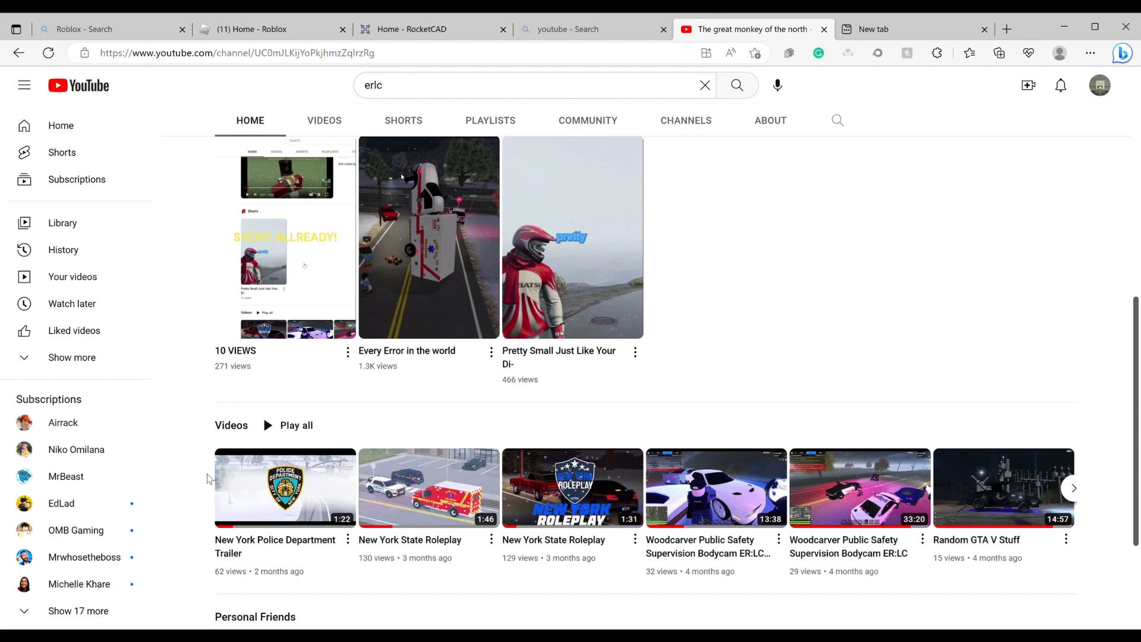
mouse_move(1130, 126)
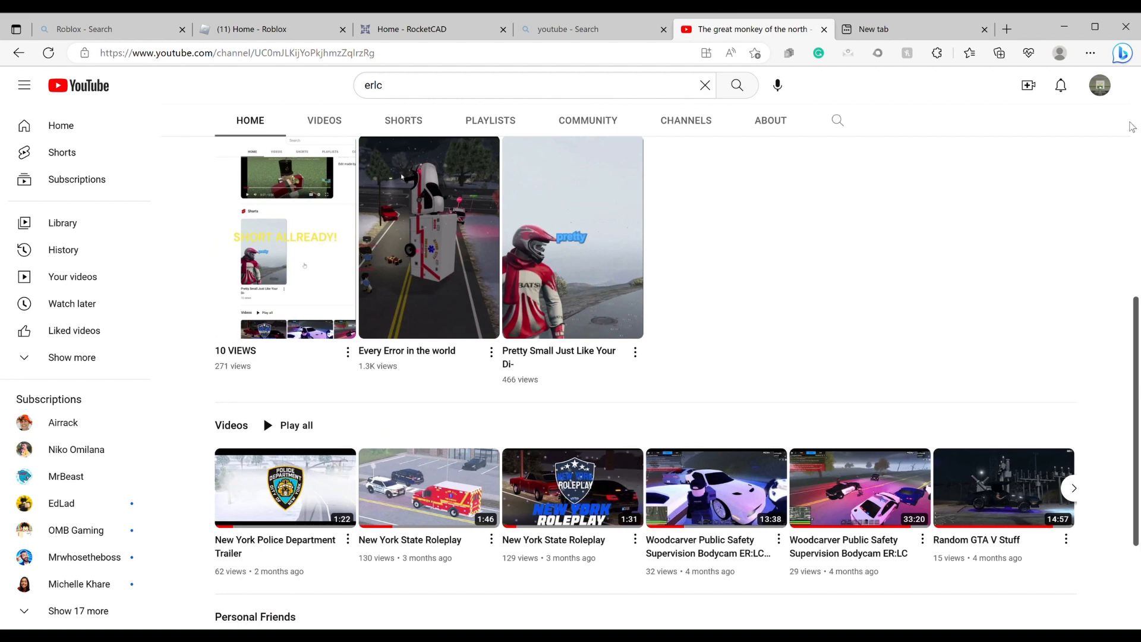